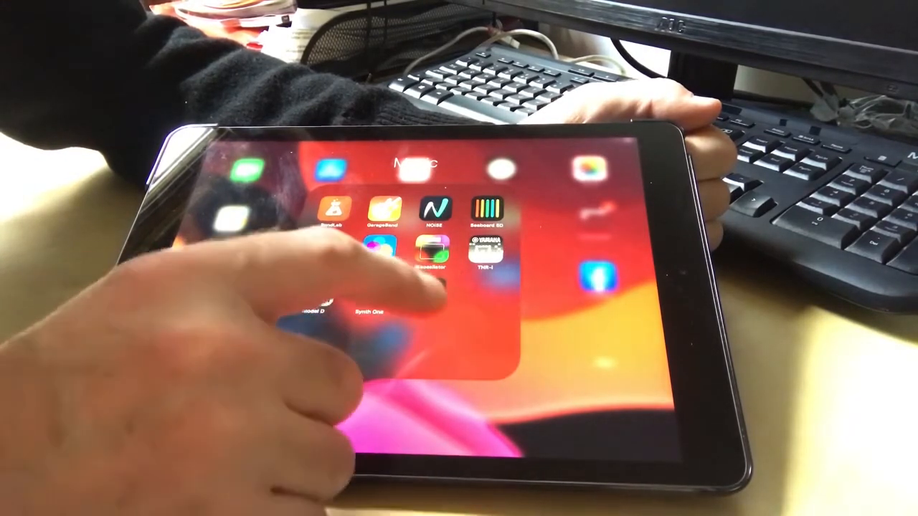
# - Launch the DRC synthesizer from the iPad's Music folder
pyautogui.click(434, 254)
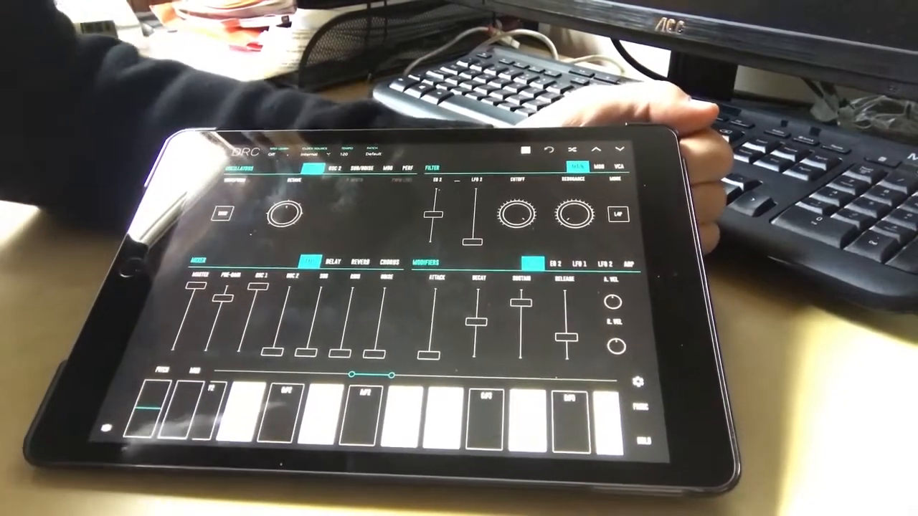
pyautogui.click(481, 416)
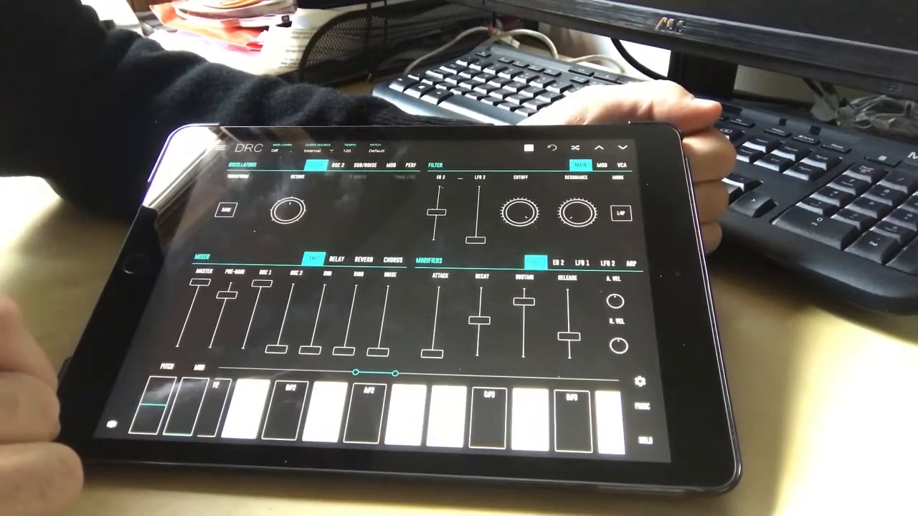
pyautogui.click(165, 413)
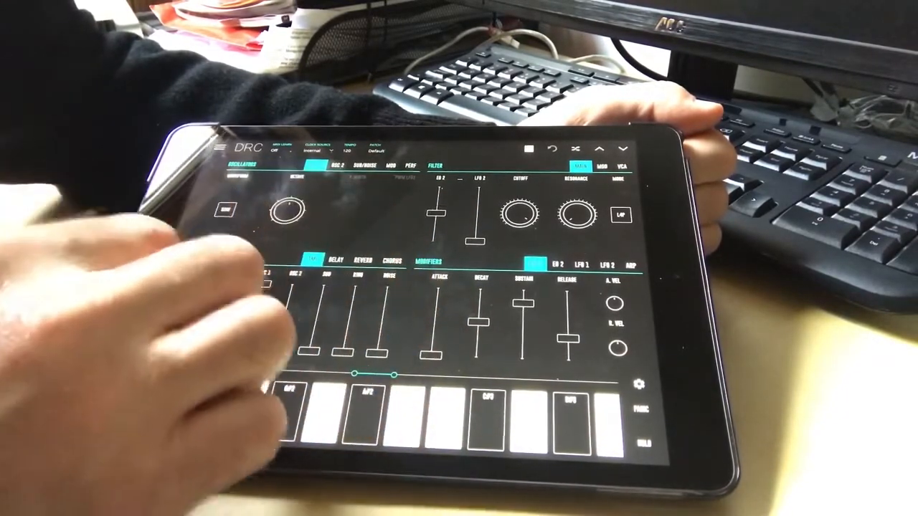
# - Change OSC 1's waveform from SAW to TRI and play notes to hear it
pyautogui.click(310, 259)
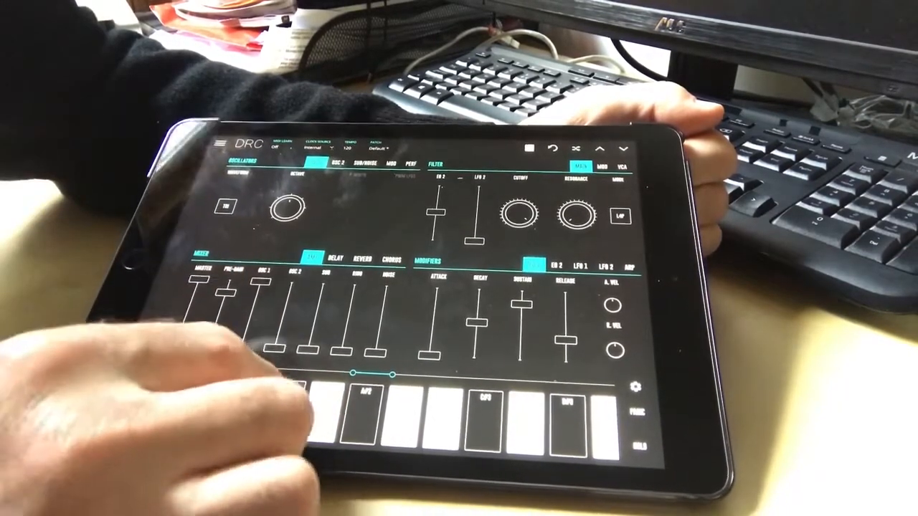
pyautogui.click(297, 413)
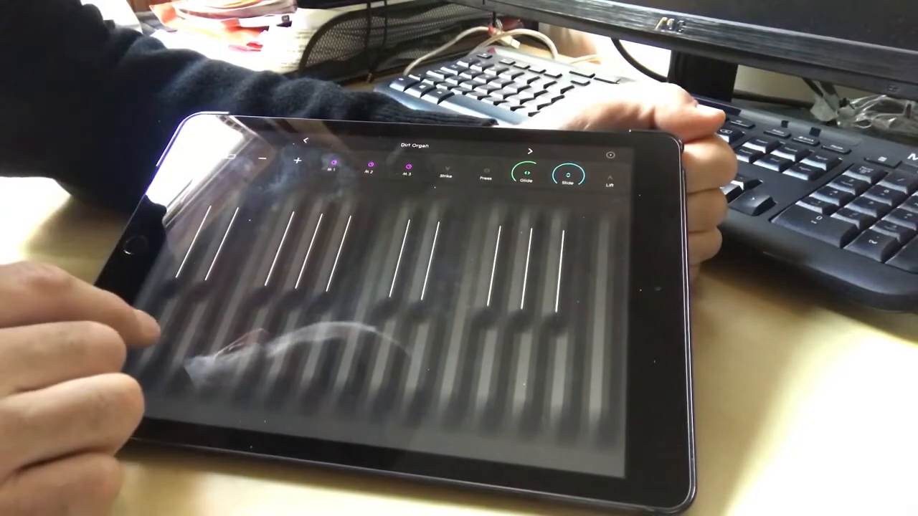
# - Load the Dirt Organ preset on the Seaboard 5D playing surface
pyautogui.click(190, 348)
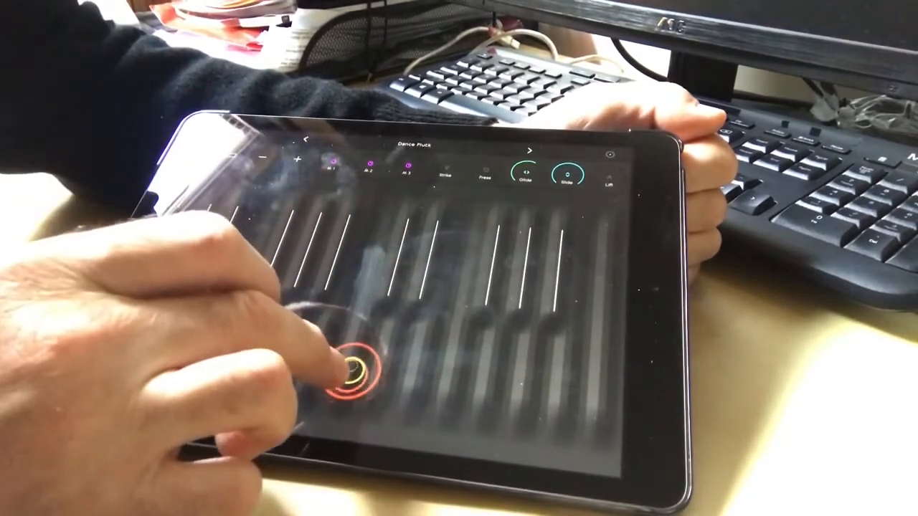
# - Play and bend a note on the surface with the Dance Pluck preset
pyautogui.click(351, 373)
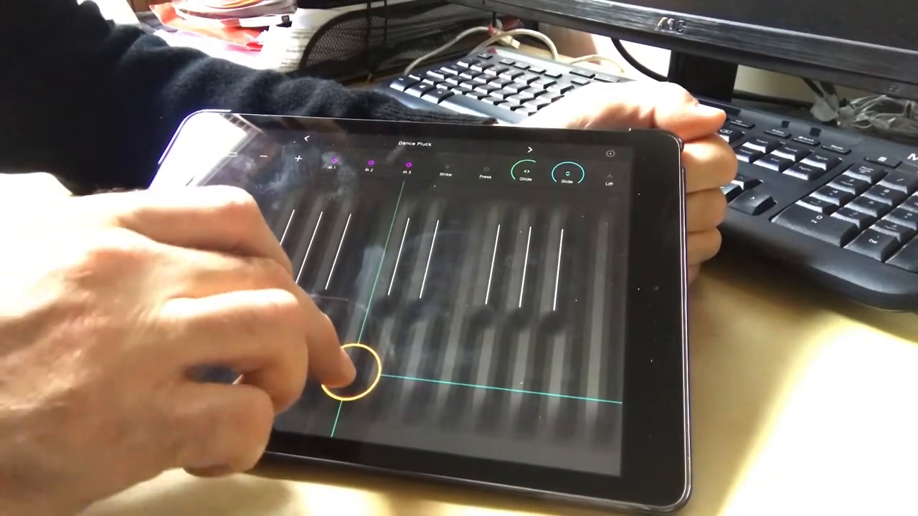